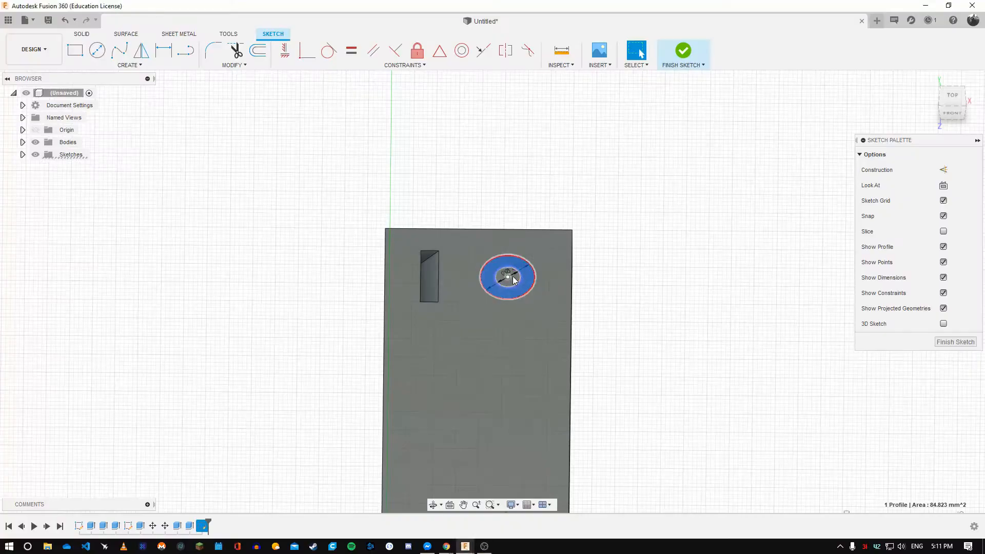
Cut the two hole profiles 5 mm deep, then mirror the body across the side plane
left_click(682, 50)
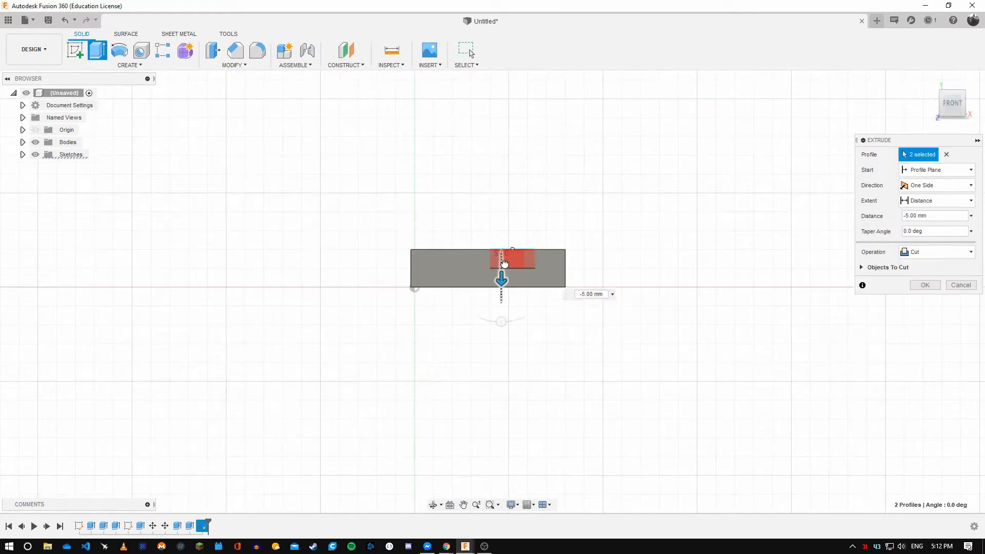
left_click(924, 285)
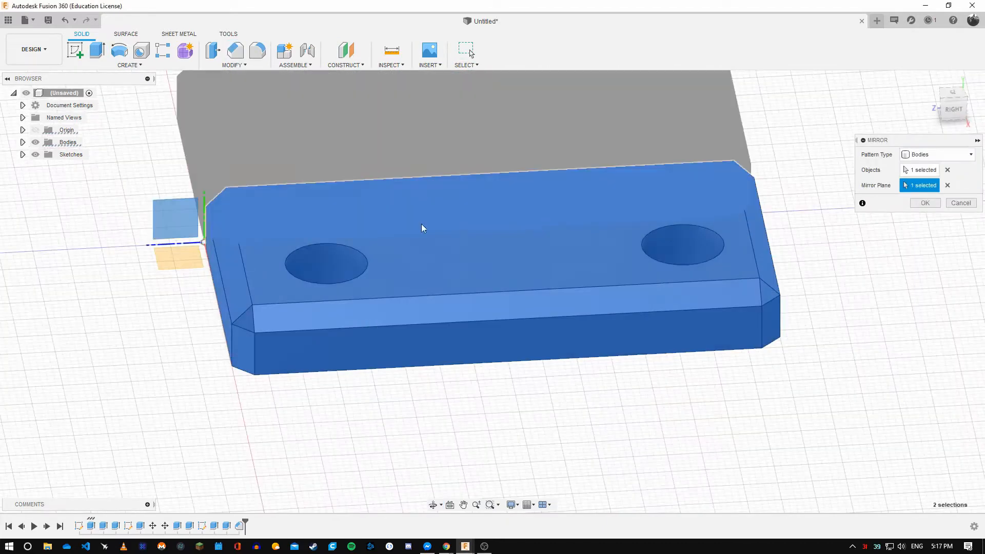
left_click(923, 202)
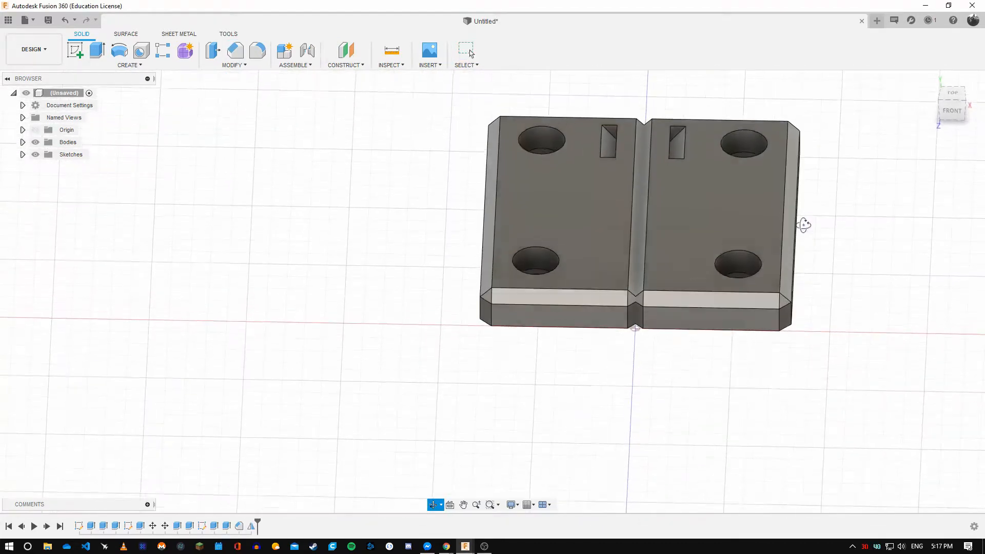